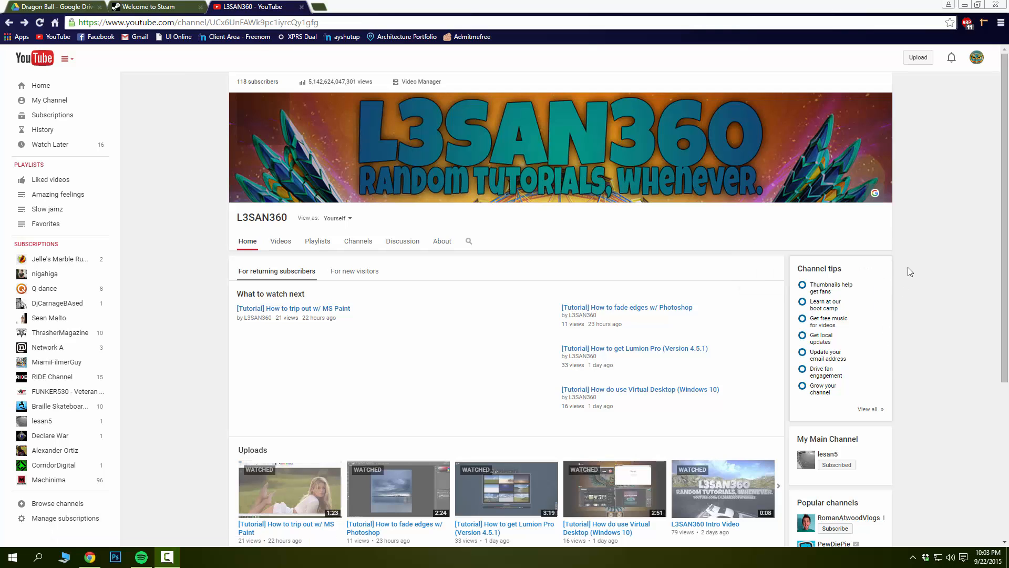
pyautogui.moveTo(248, 143)
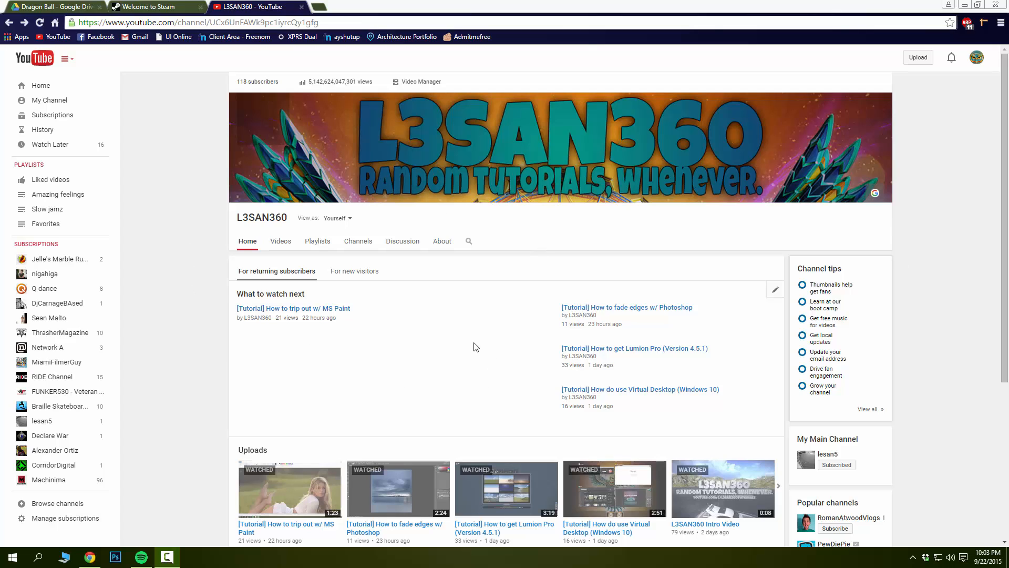
pyautogui.moveTo(599, 252)
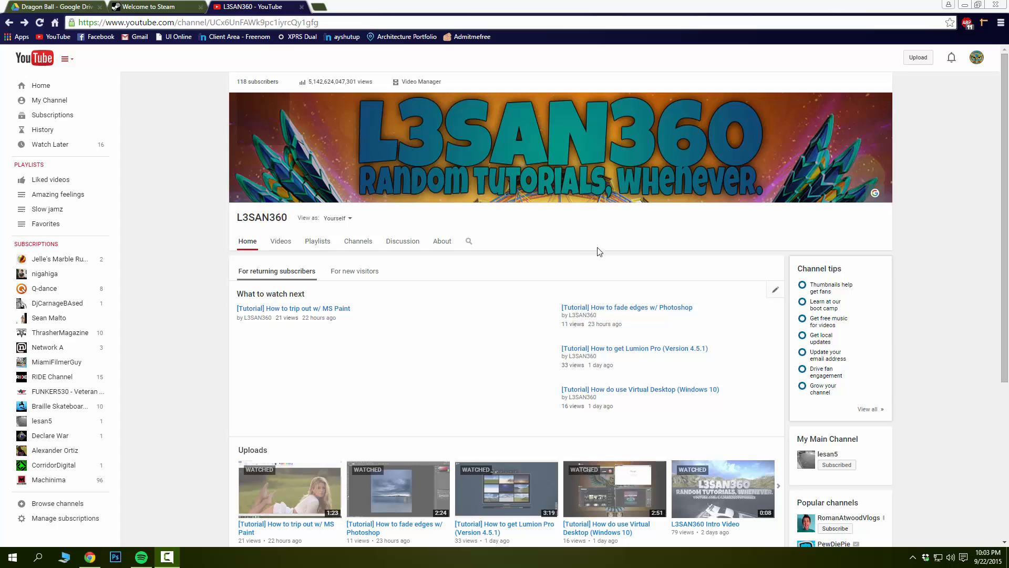
pyautogui.moveTo(292, 307)
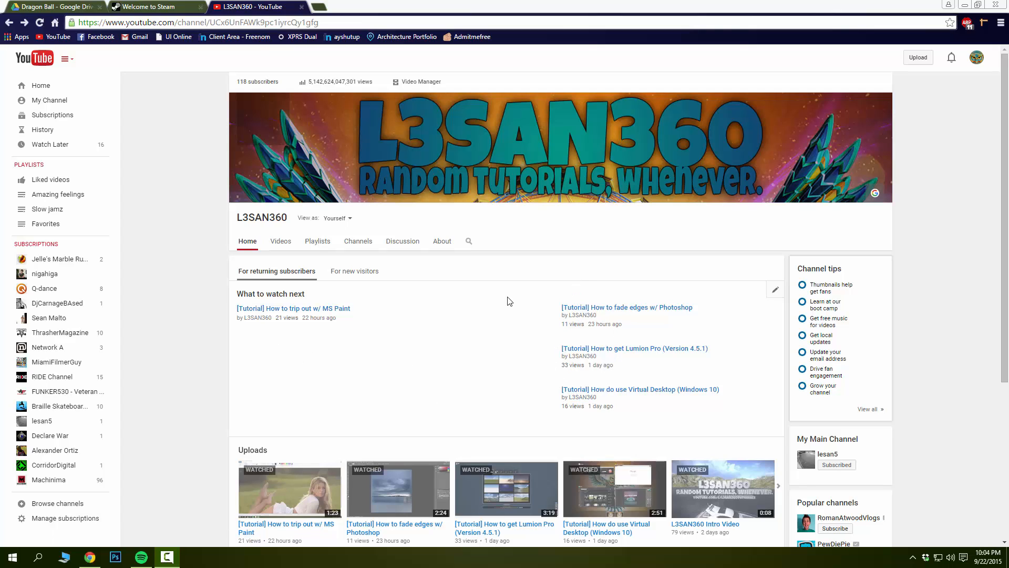
pyautogui.moveTo(226, 67)
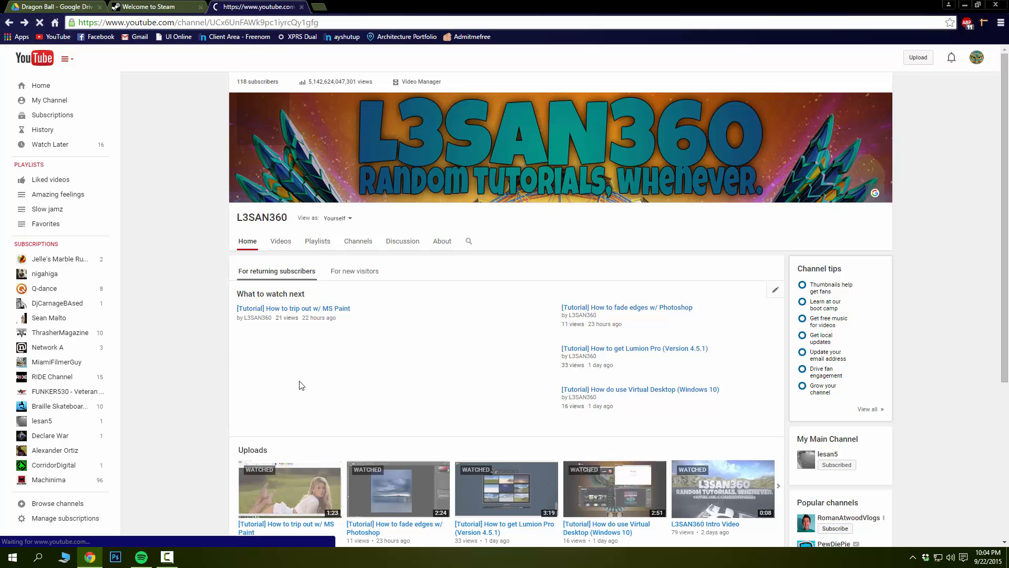
# - Reload the channel page and delete the featured MS Paint tutorial's large thumbnail via Inspect
pyautogui.click(292, 308)
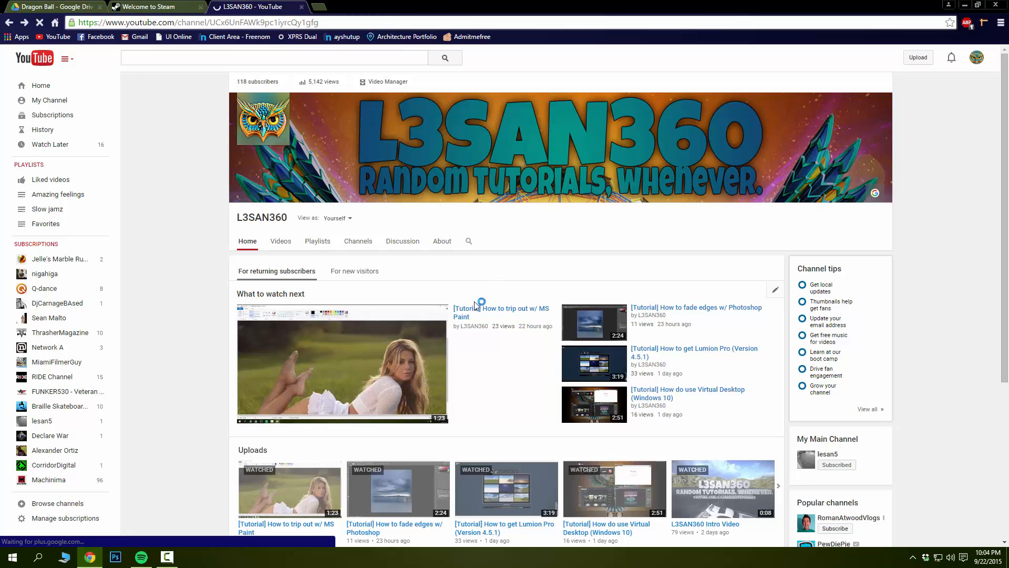
pyautogui.moveTo(402, 367)
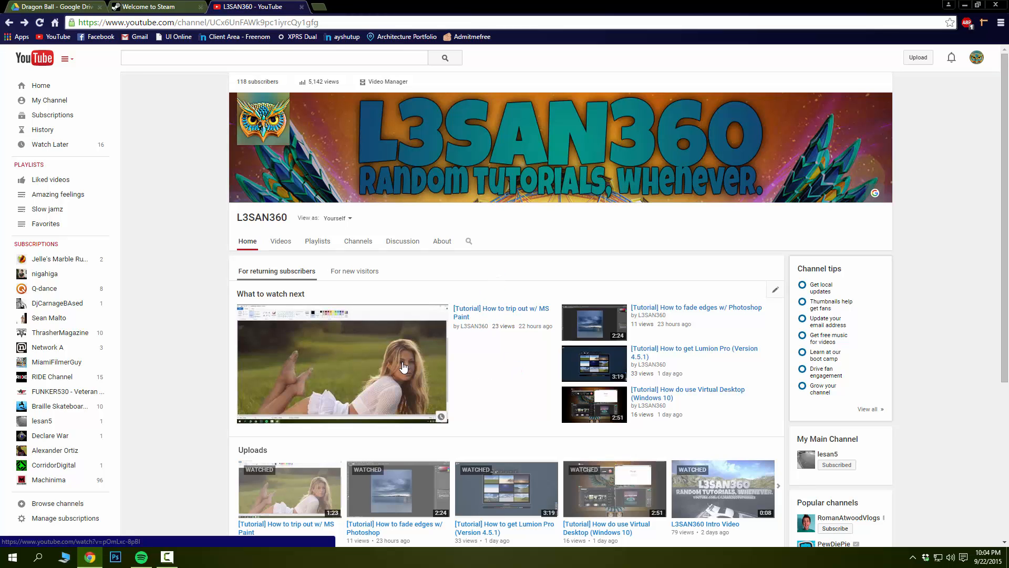
pyautogui.rightClick(325, 350)
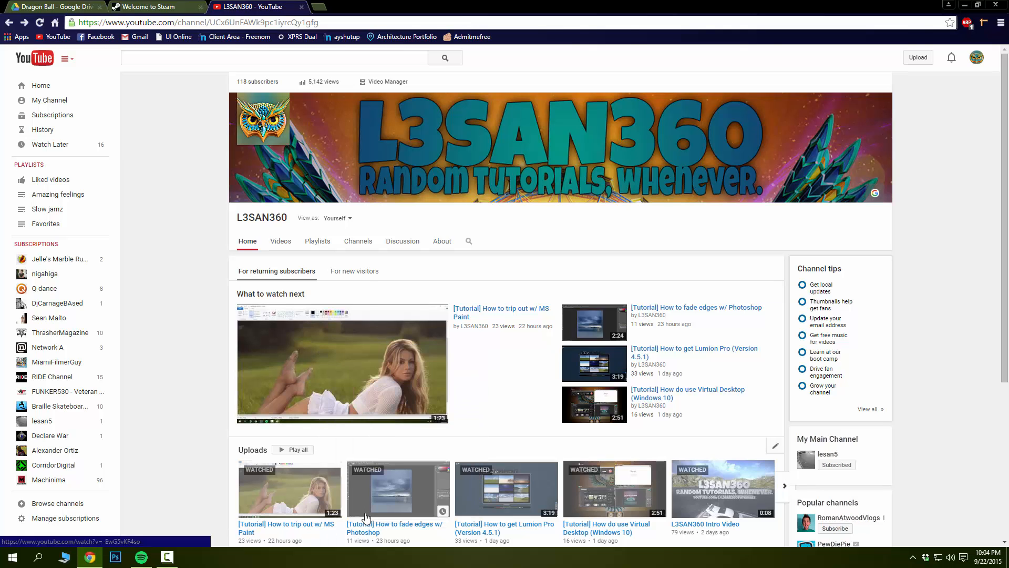
pyautogui.press('F12')
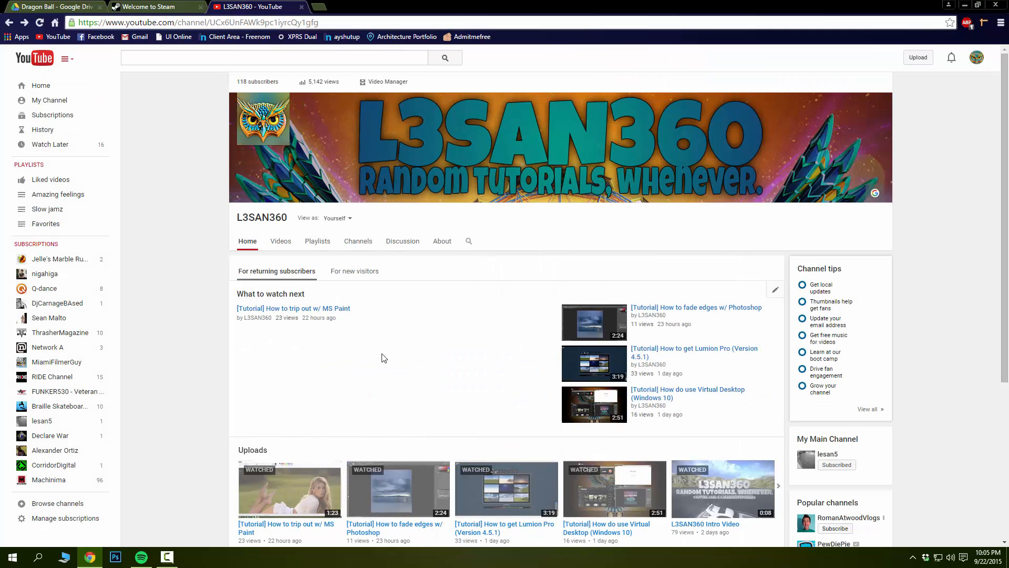
pyautogui.moveTo(322, 82)
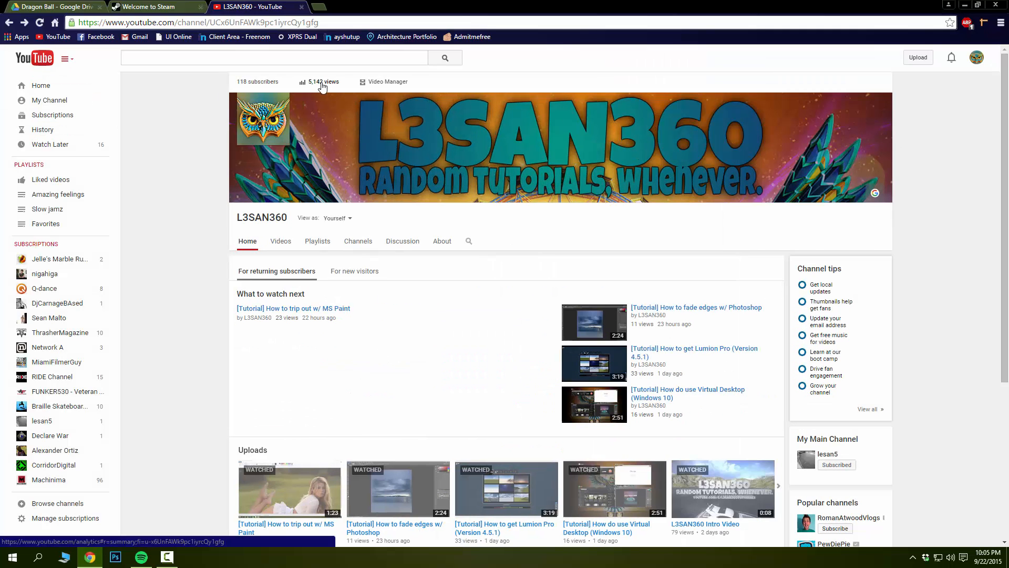
# - Edit the channel's total view count from 5,142 to 5,142,000 in the Elements panel
pyautogui.rightClick(322, 84)
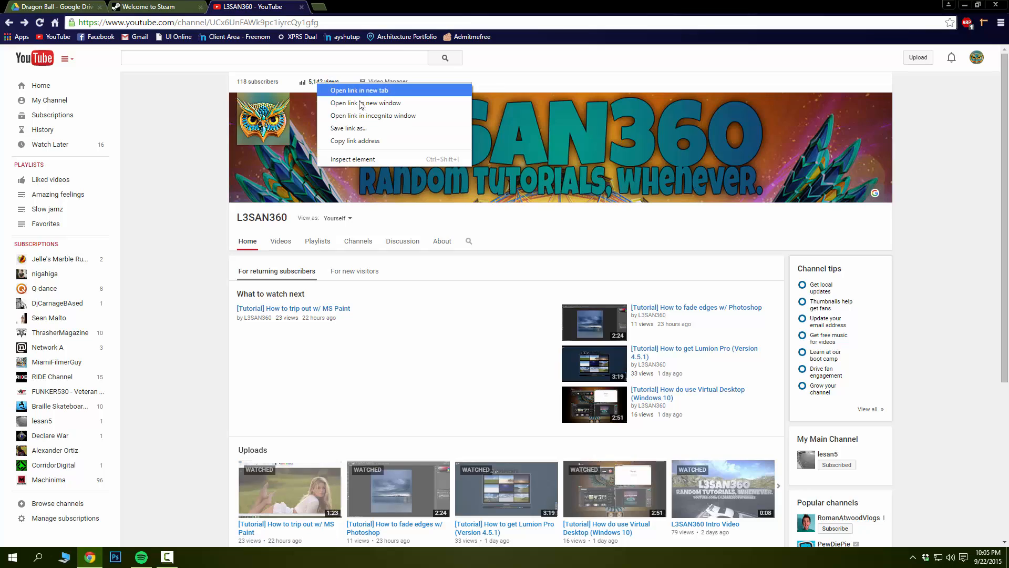
pyautogui.click(352, 159)
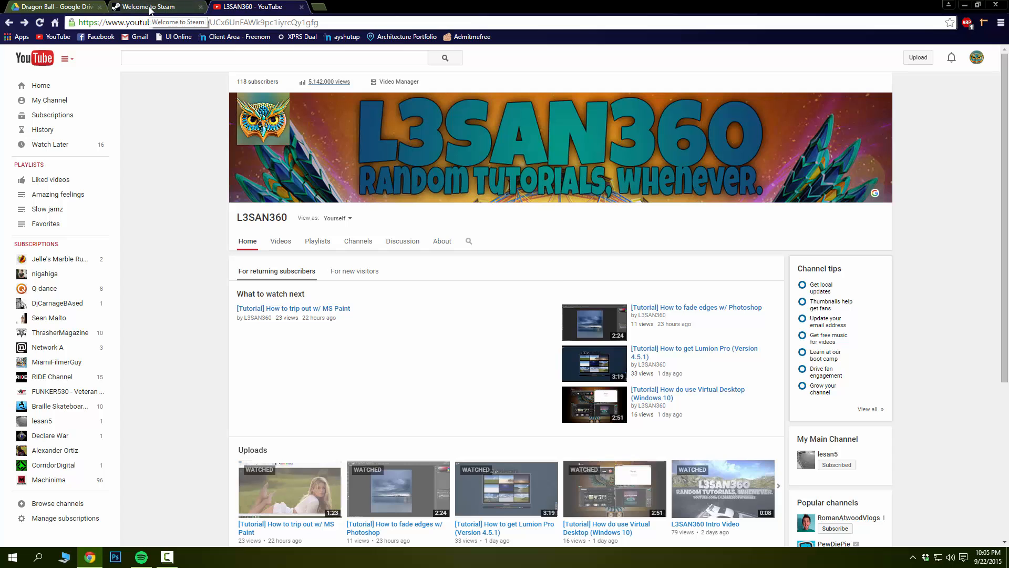
# - Switch to the Steam tab and reach the account page showing the $3.29 wallet balance
pyautogui.click(154, 7)
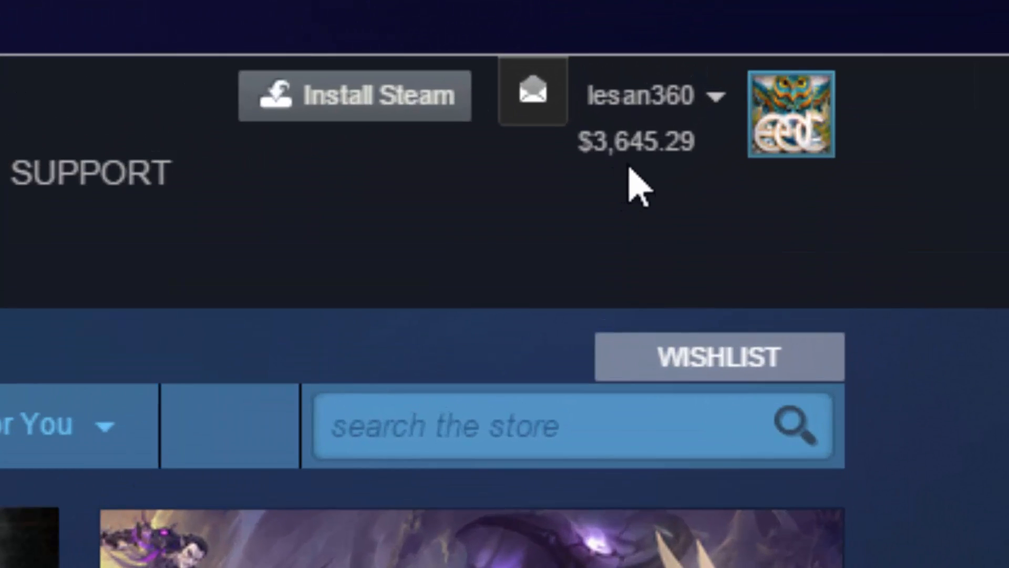
pyautogui.moveTo(657, 193)
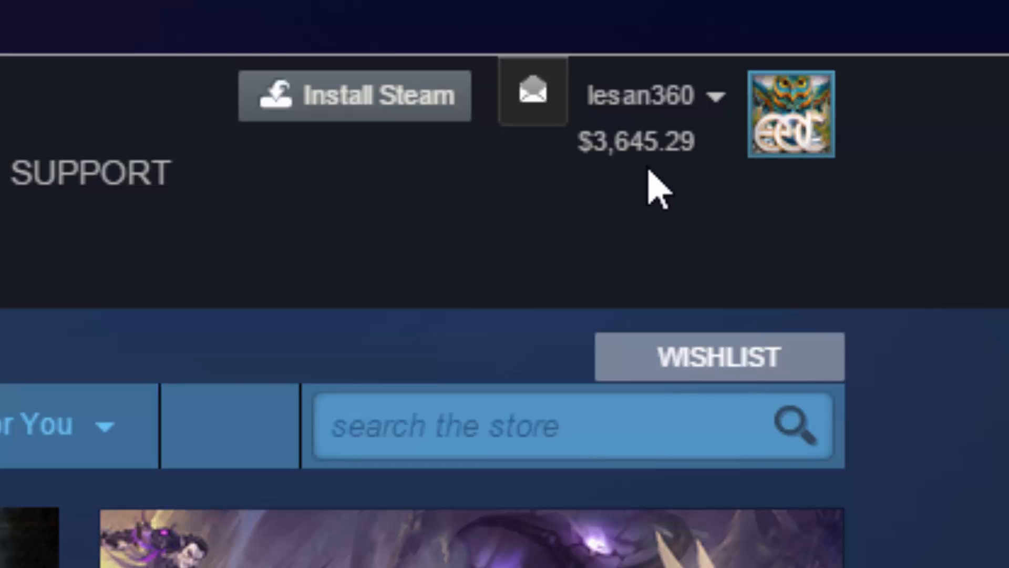
pyautogui.moveTo(657, 206)
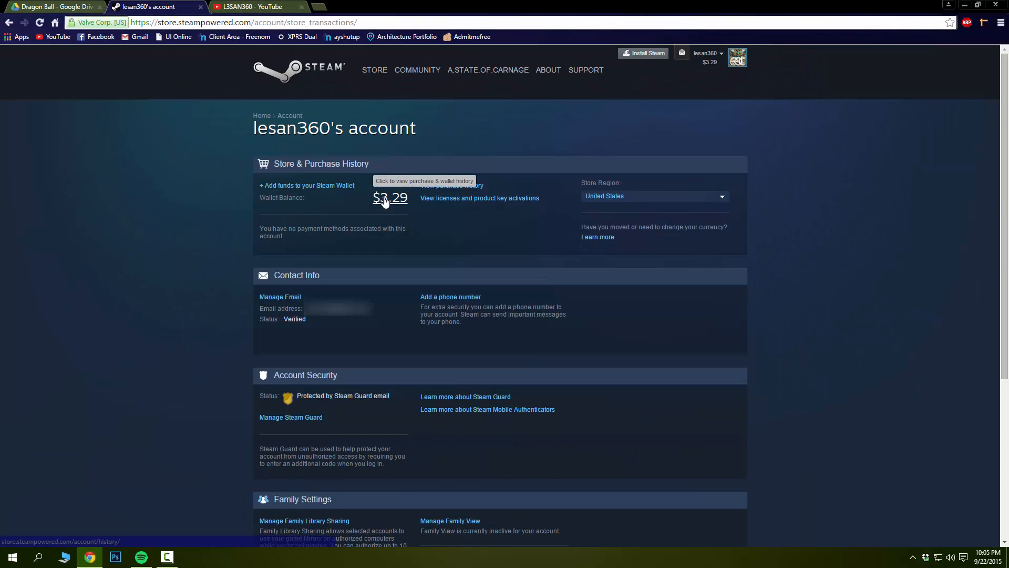
# - Change the Steam wallet balance text to $3,688,204.29 and dismiss the developer tools
pyautogui.rightClick(390, 197)
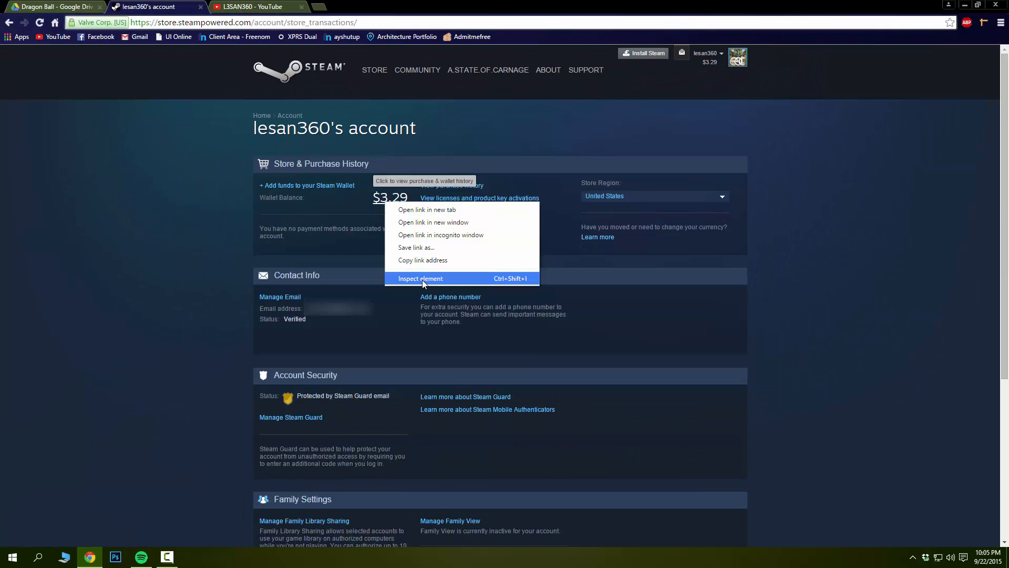
pyautogui.click(419, 279)
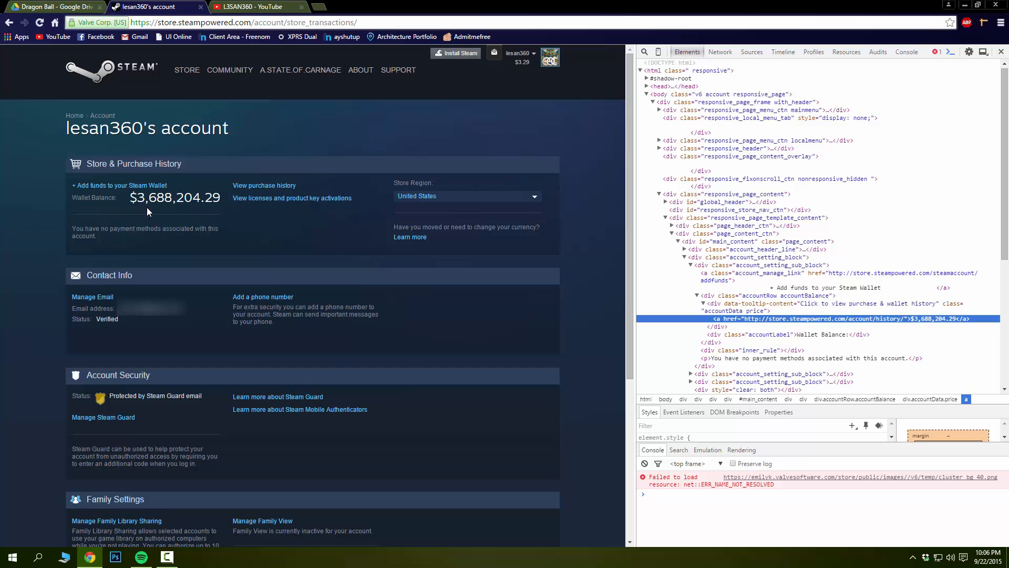
pyautogui.moveTo(175, 198)
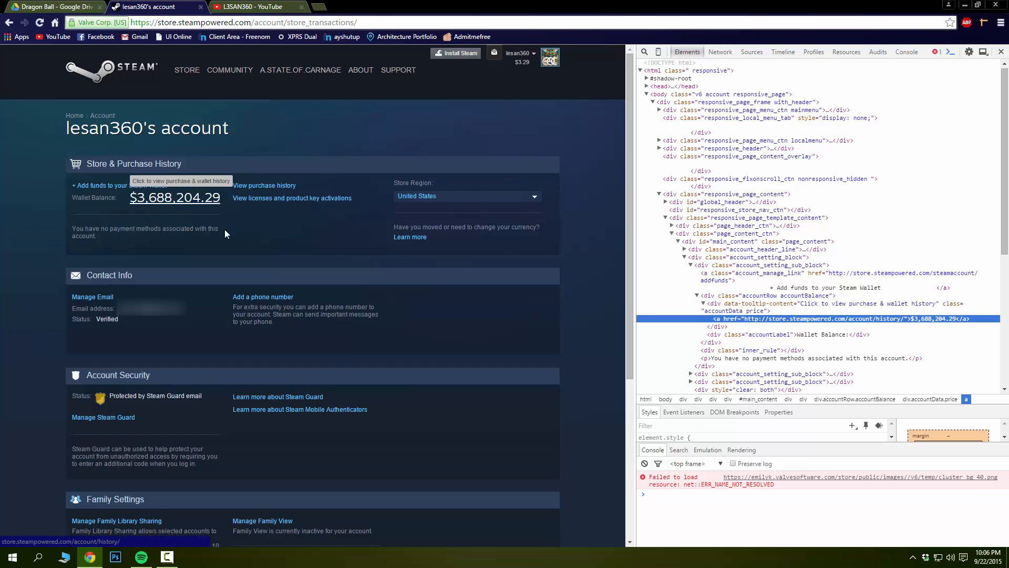
pyautogui.click(1002, 52)
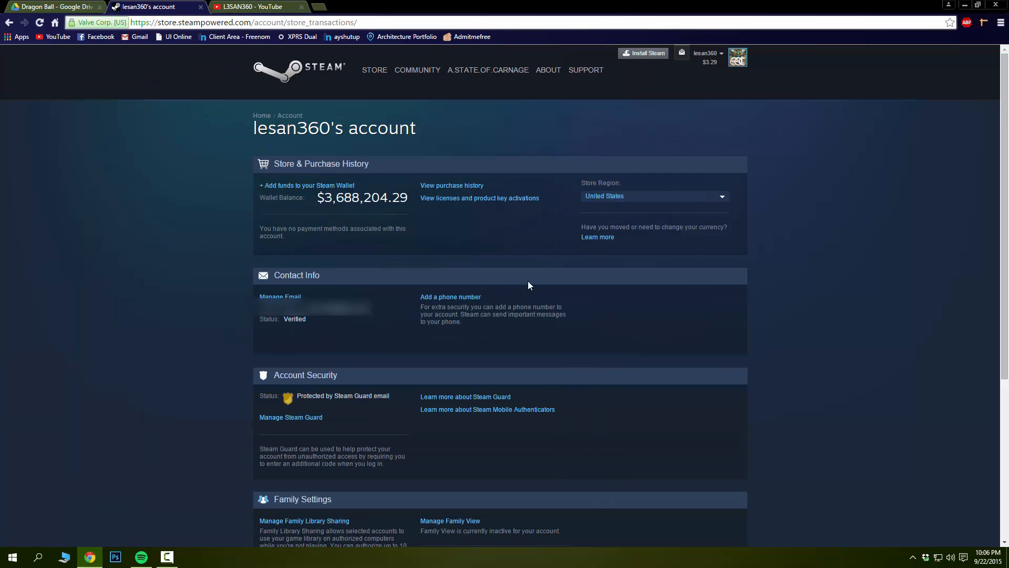
pyautogui.moveTo(926, 309)
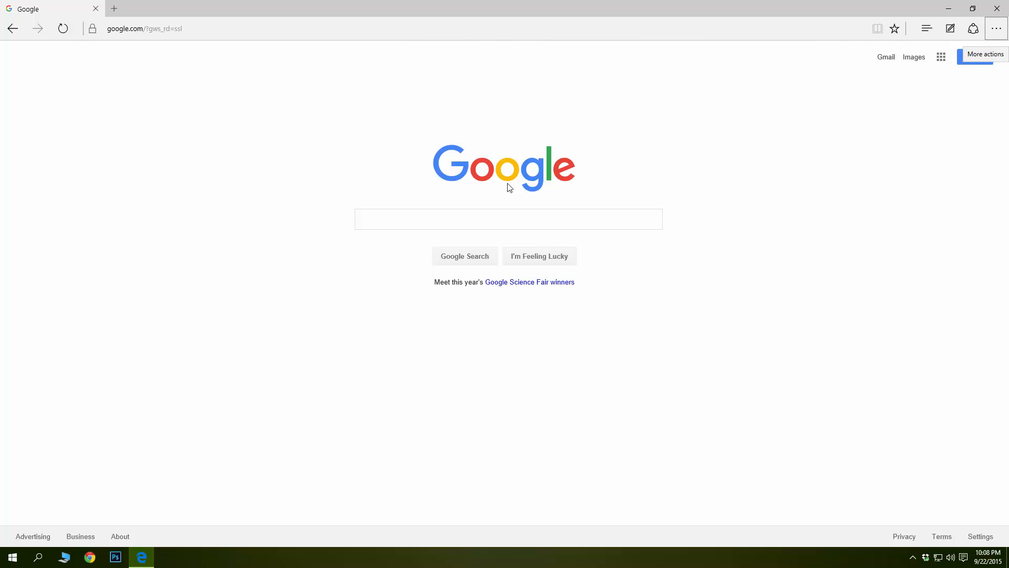
pyautogui.moveTo(631, 298)
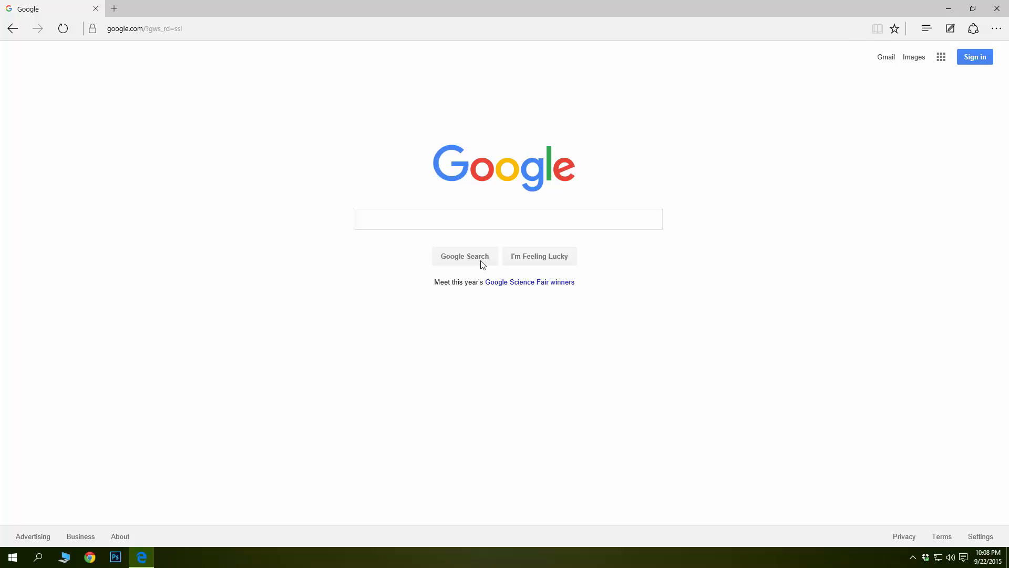
# - Delete Google's search box and both search buttons in Edge's DOM Explorer, then dismiss the F12 tools
pyautogui.press('F12')
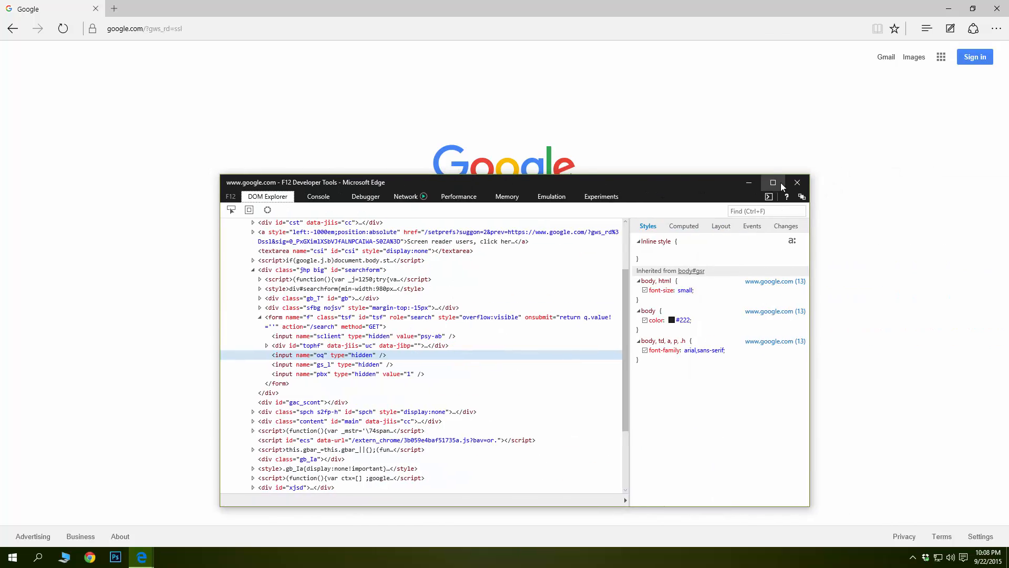
pyautogui.click(797, 183)
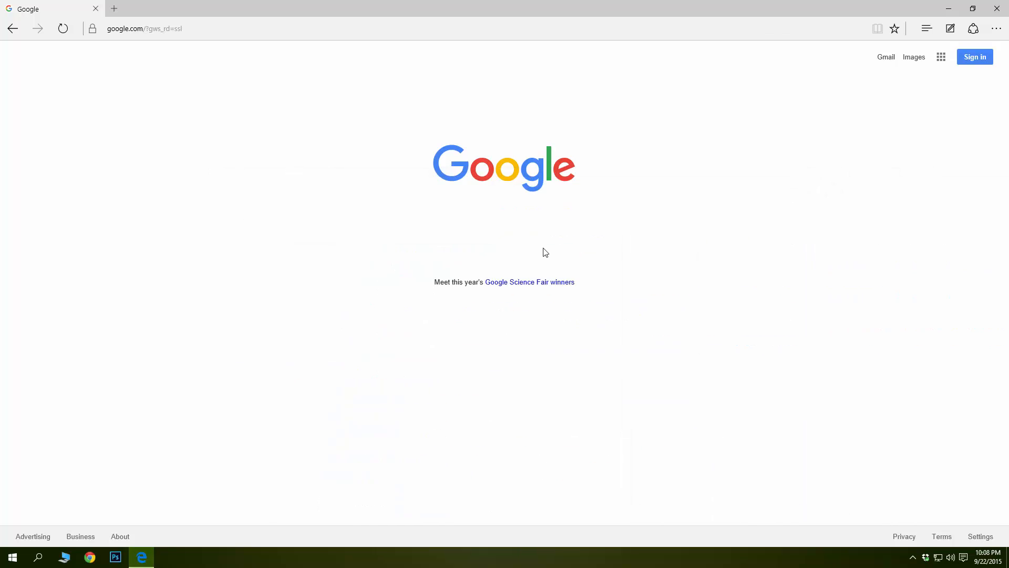
pyautogui.moveTo(669, 340)
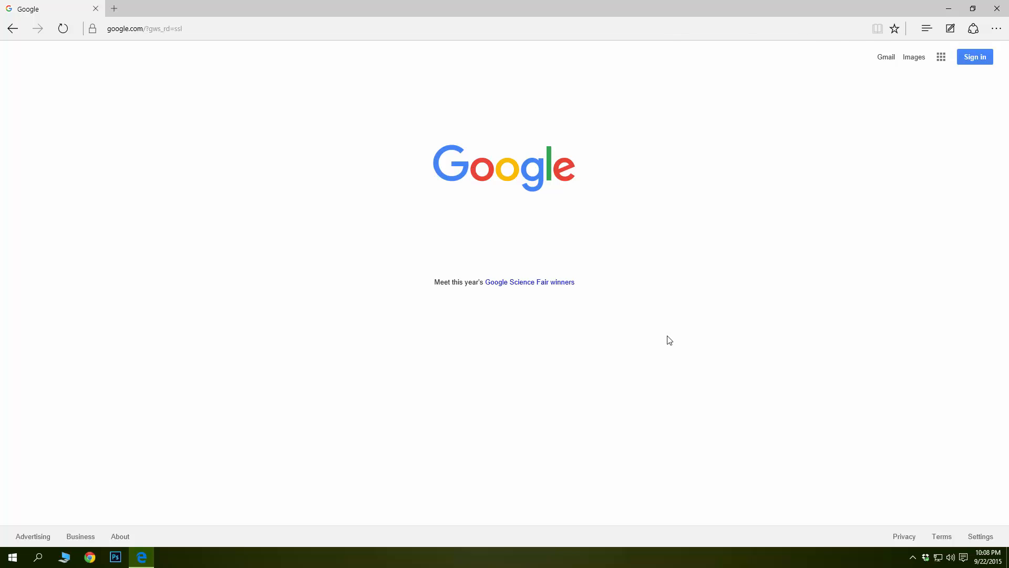